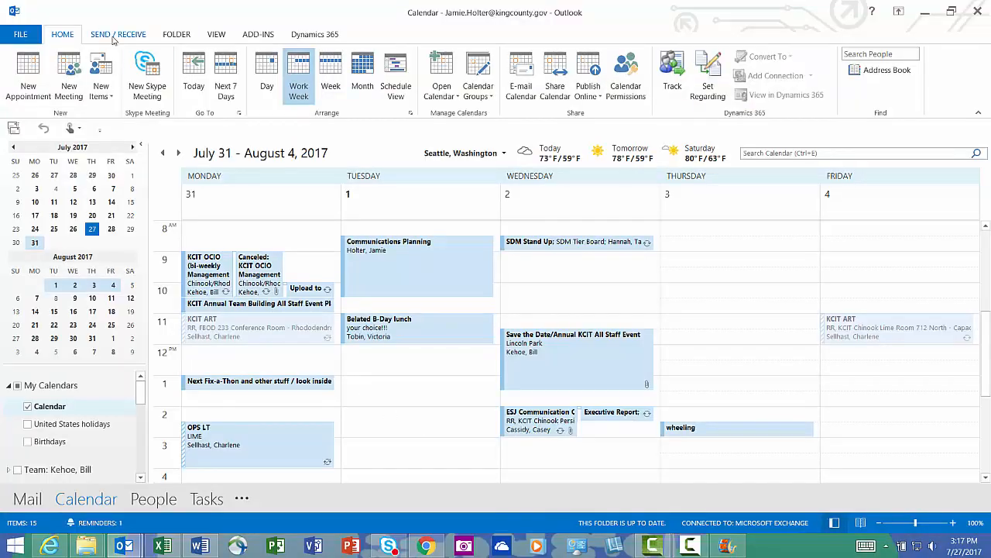
Step: Create a new Skype meeting starting 7:00 AM and add jamie's gmail address as attendee
left_click(68, 75)
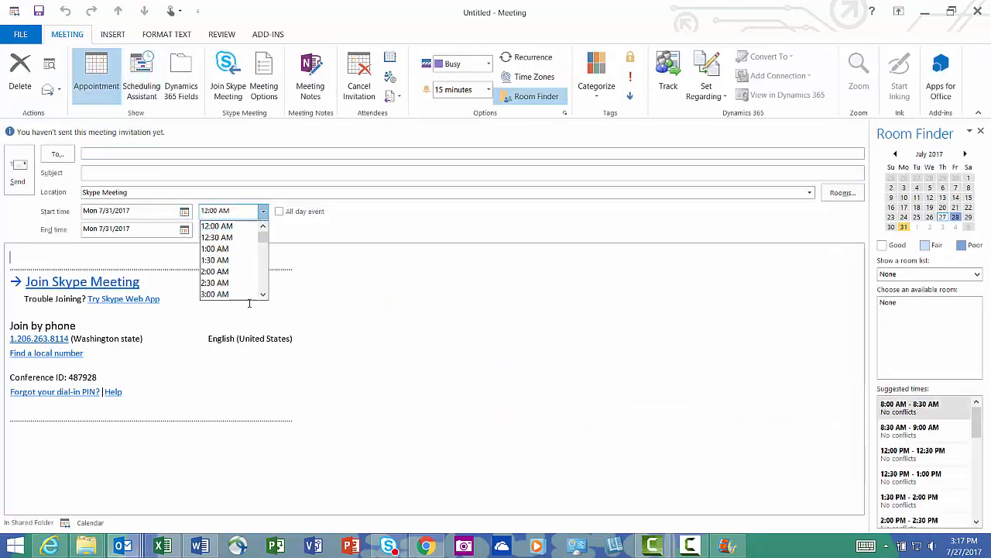
scroll("down", 3)
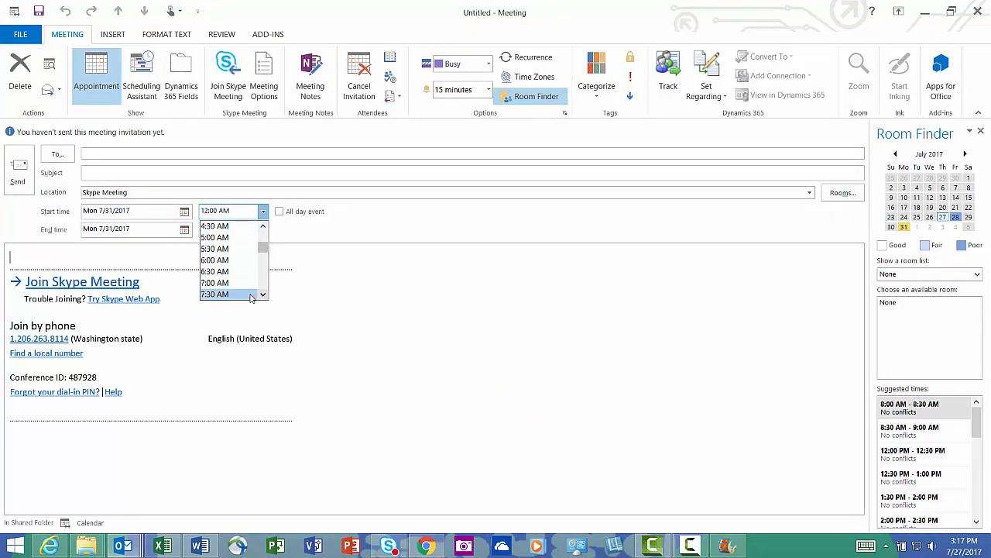
left_click(213, 294)
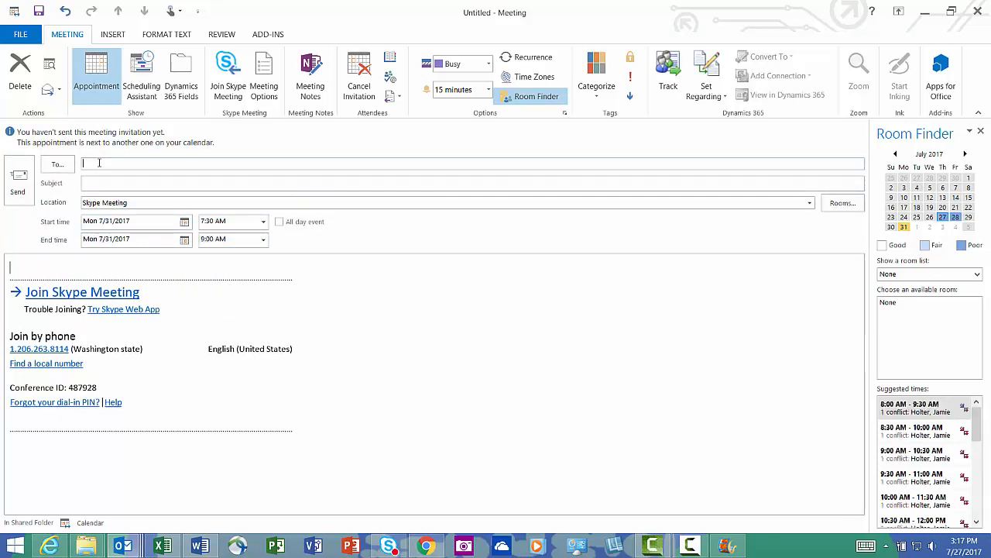
type("jamie")
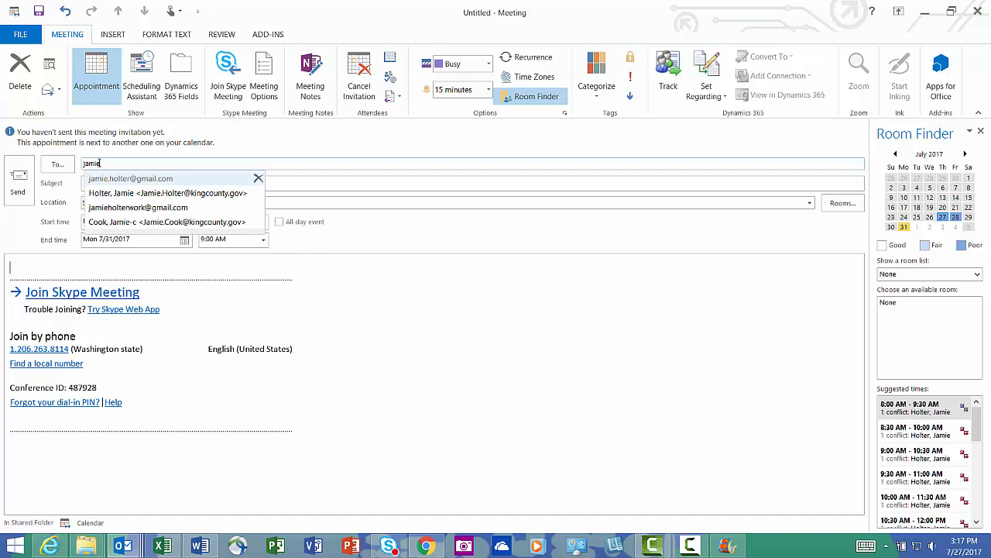
left_click(131, 178)
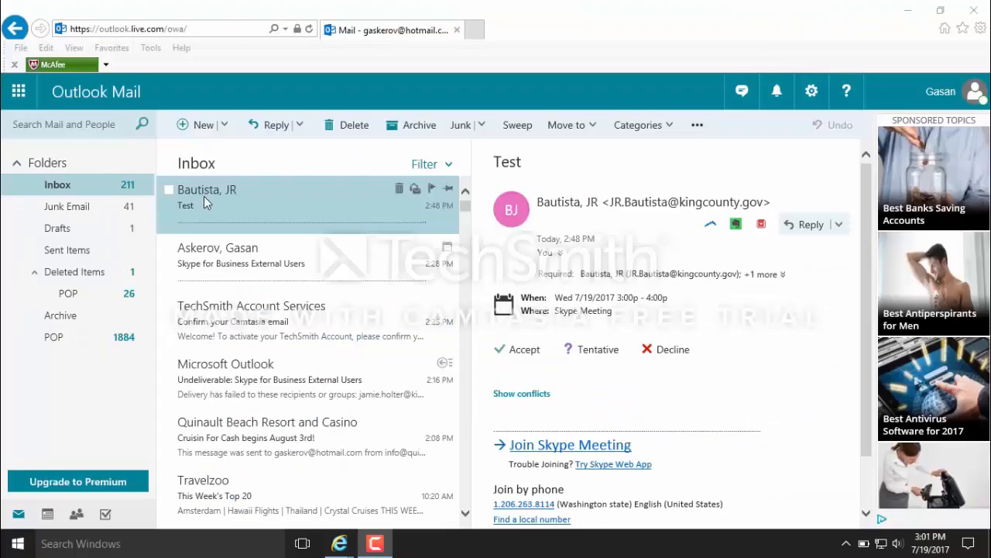
mouse_move(223, 203)
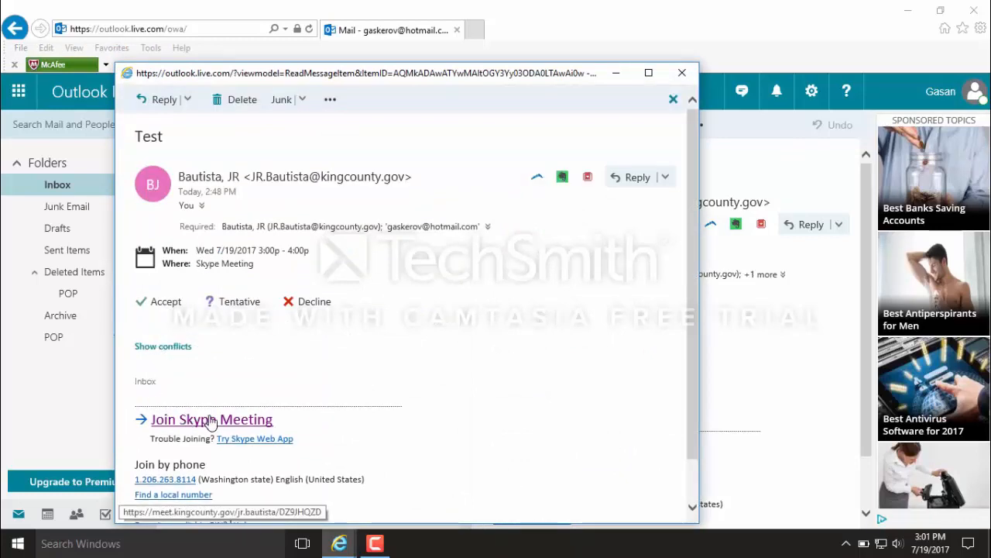
mouse_move(214, 426)
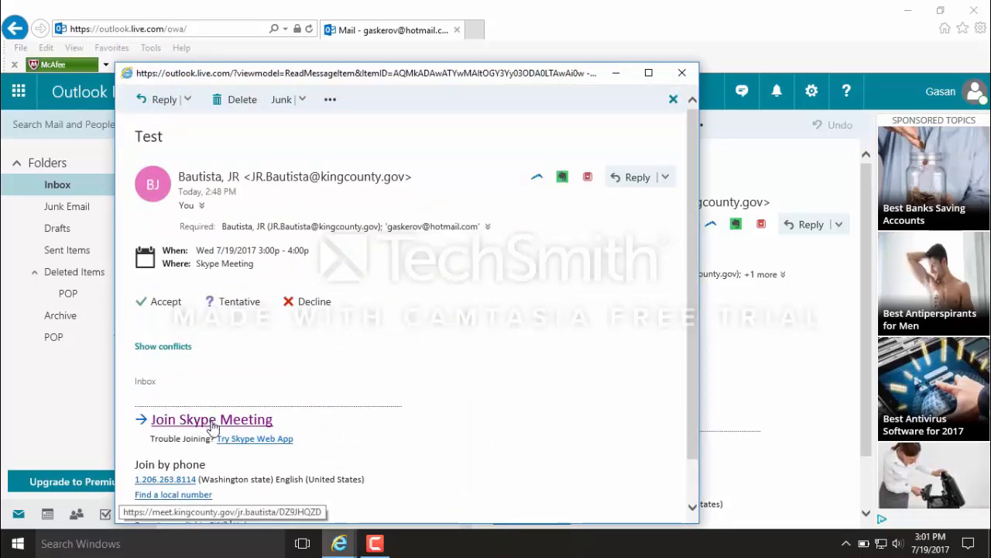
Step: Launch the Join Skype Meeting link from the Test invitation
left_click(211, 418)
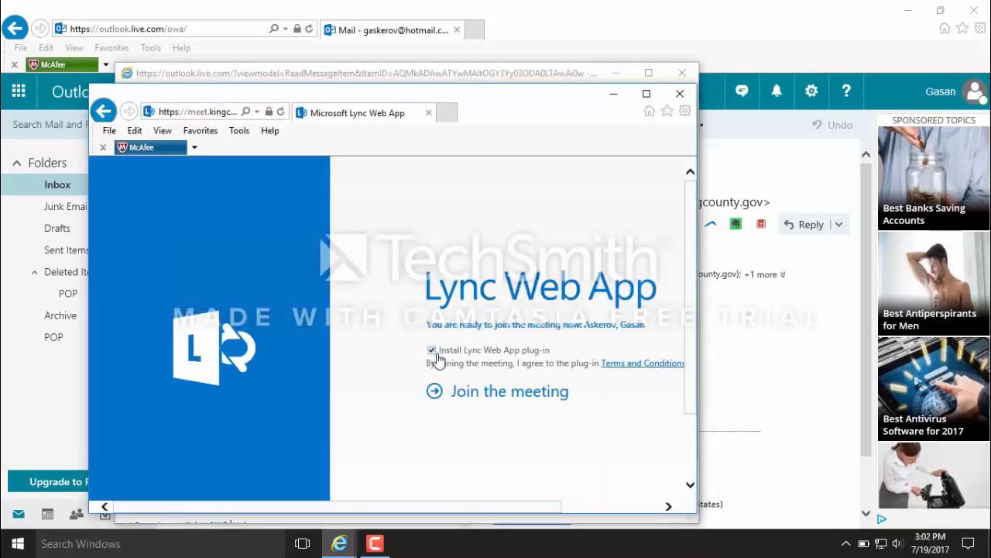
mouse_move(499, 399)
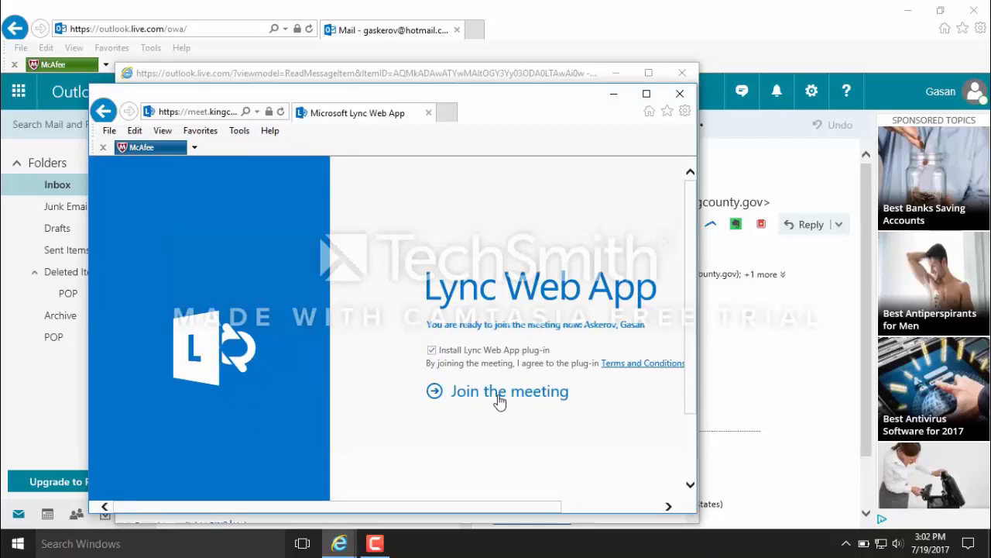
Step: Join the meeting, install the Lync Web App plug-in and always allow it for the domain
left_click(499, 390)
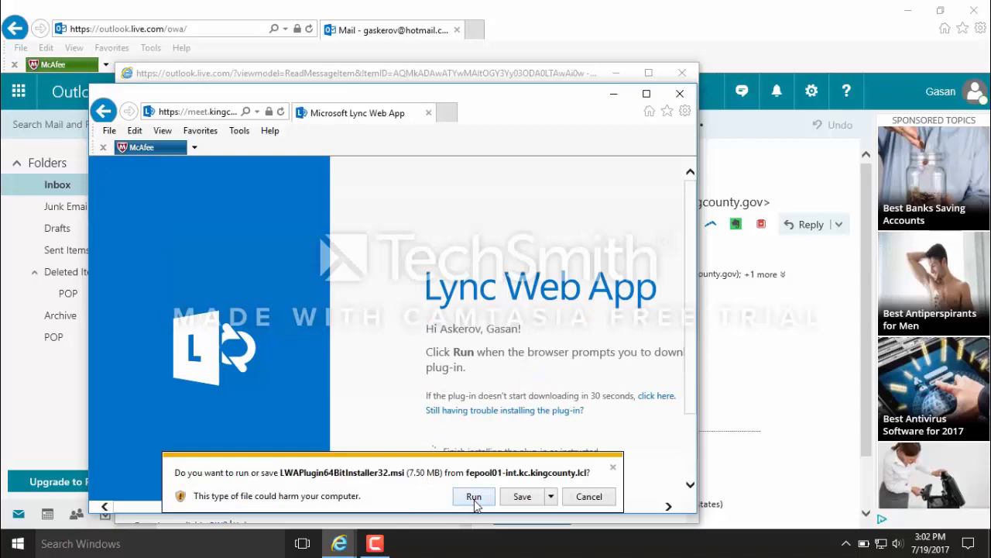
left_click(474, 496)
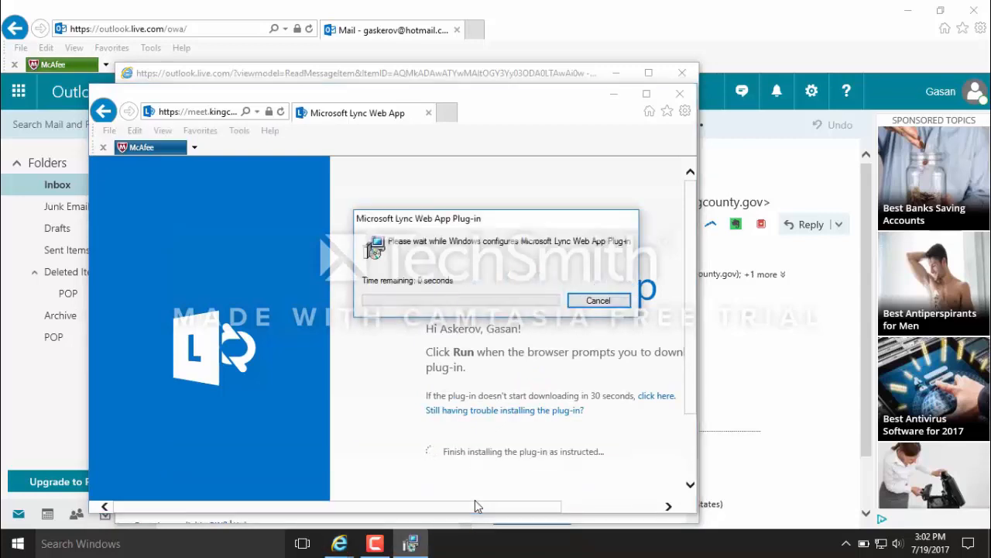
left_click(598, 300)
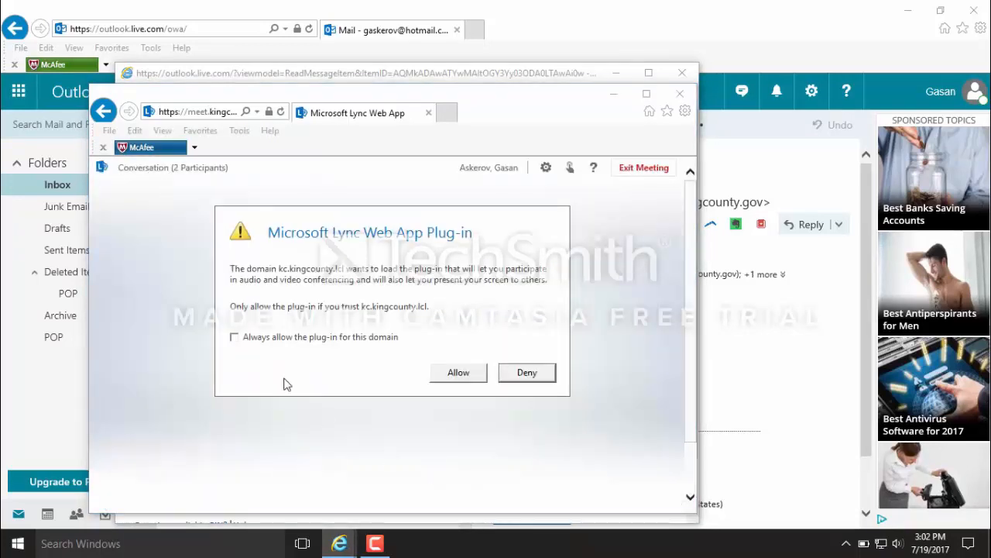
left_click(234, 336)
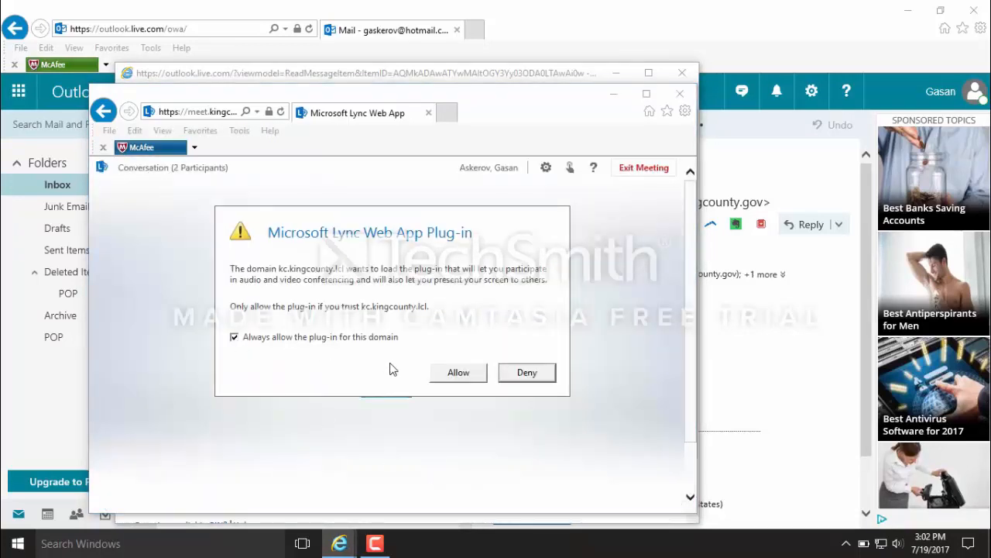
left_click(458, 372)
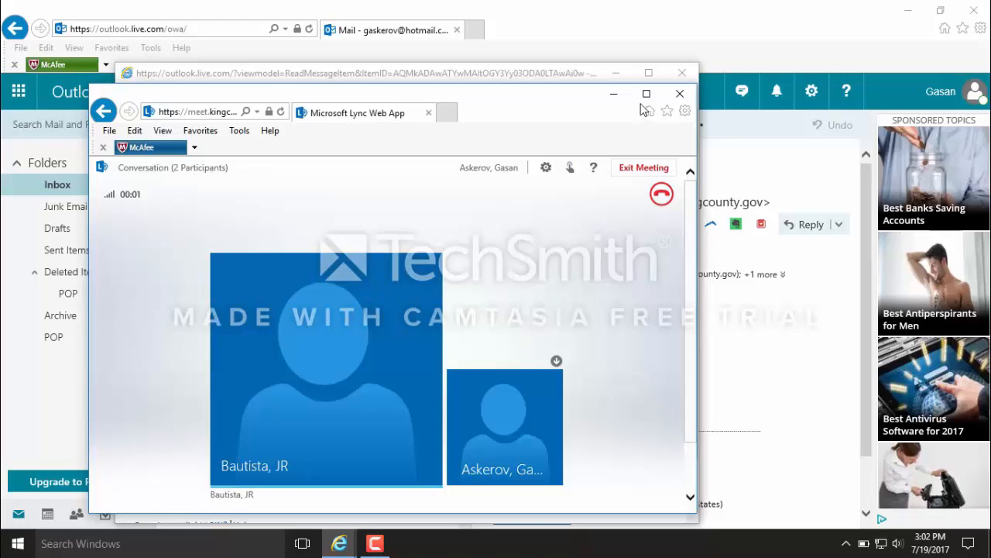
Step: Maximize the meeting and explore the IM, audio, video and Present panels on the toolbar
left_click(646, 95)
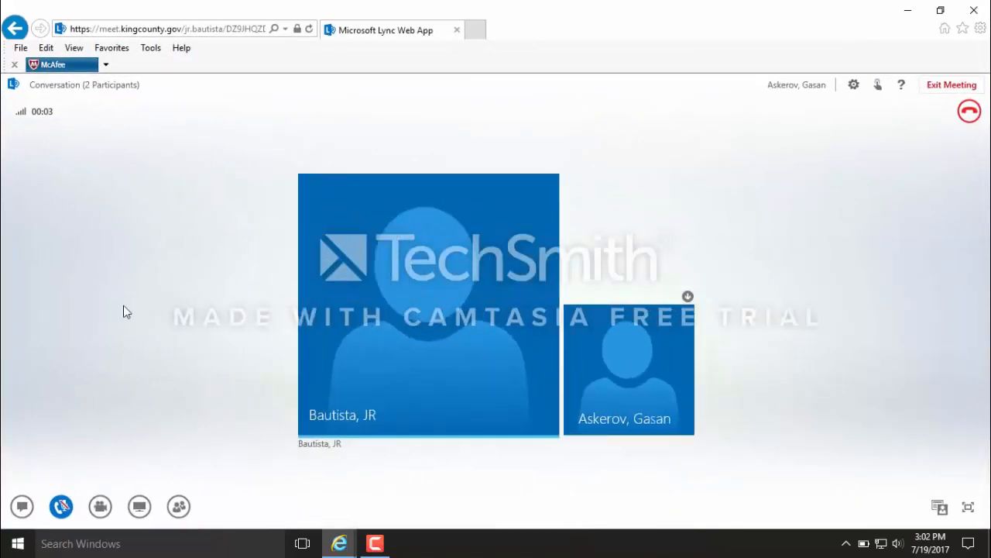
left_click(22, 506)
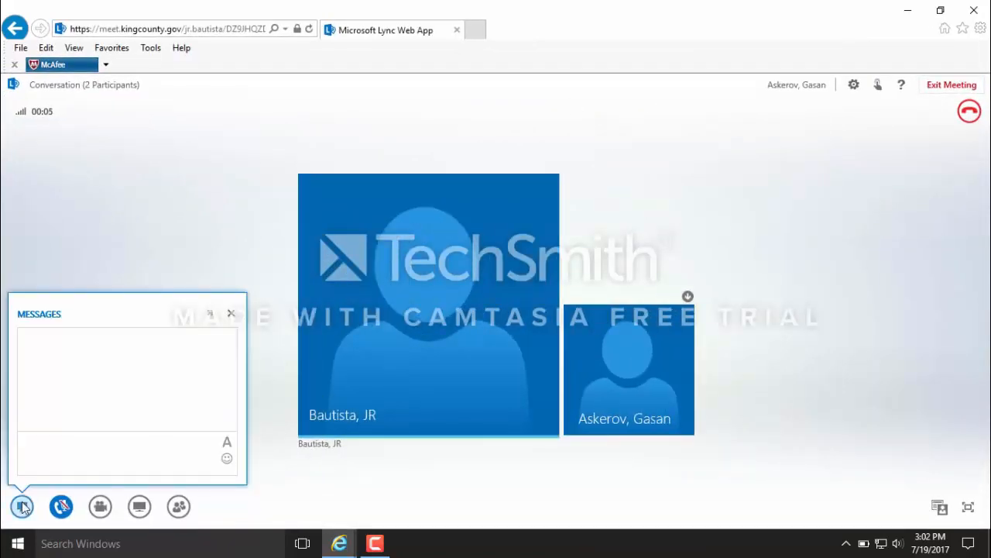
left_click(62, 507)
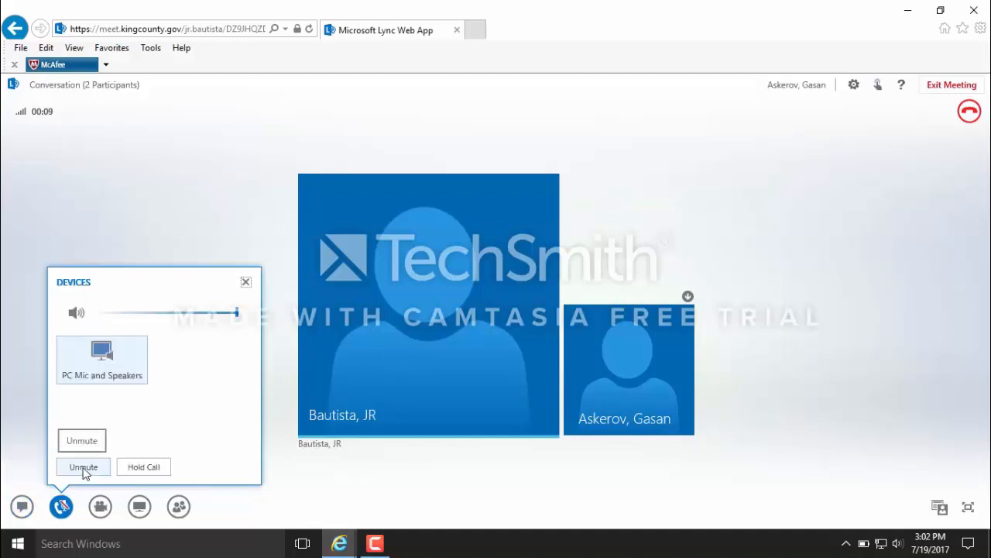
left_click(99, 507)
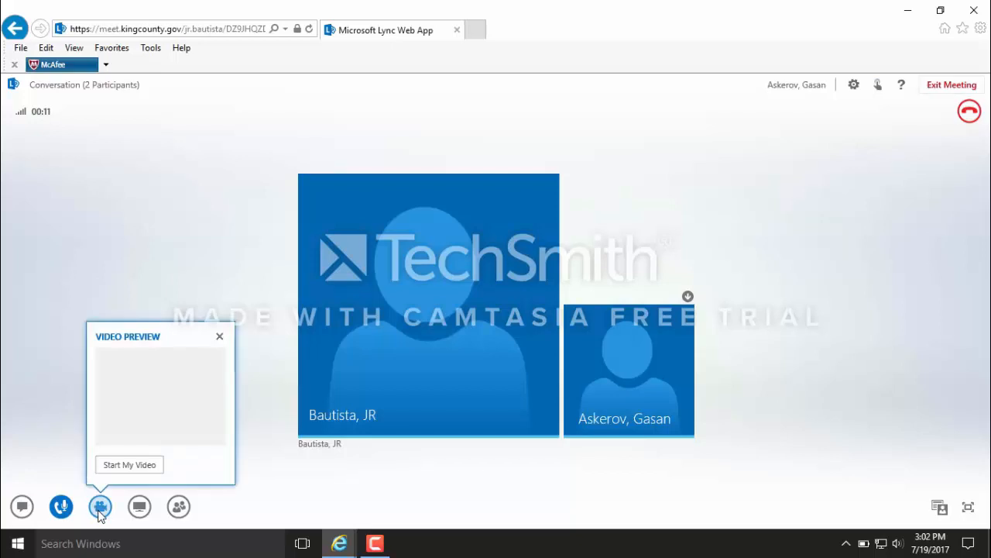
left_click(140, 507)
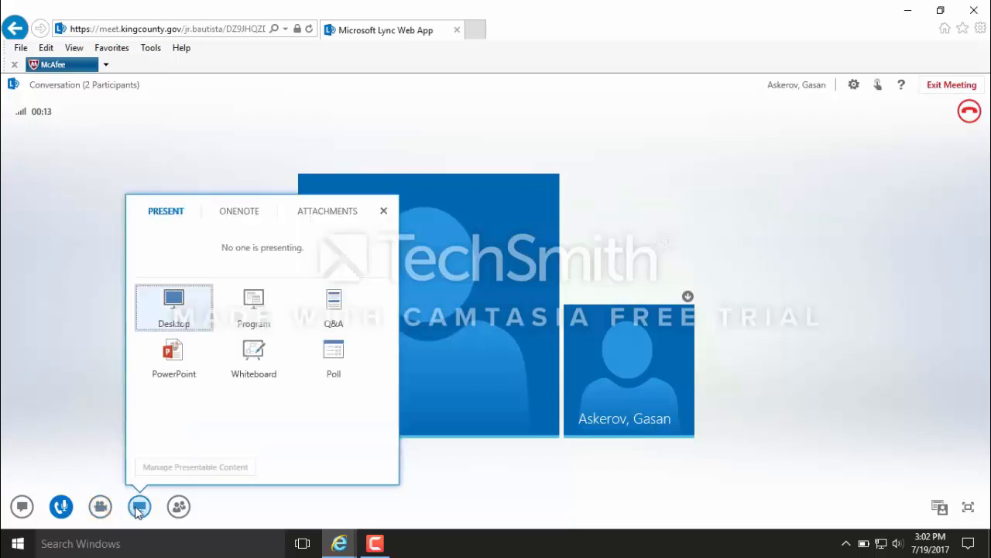
mouse_move(173, 359)
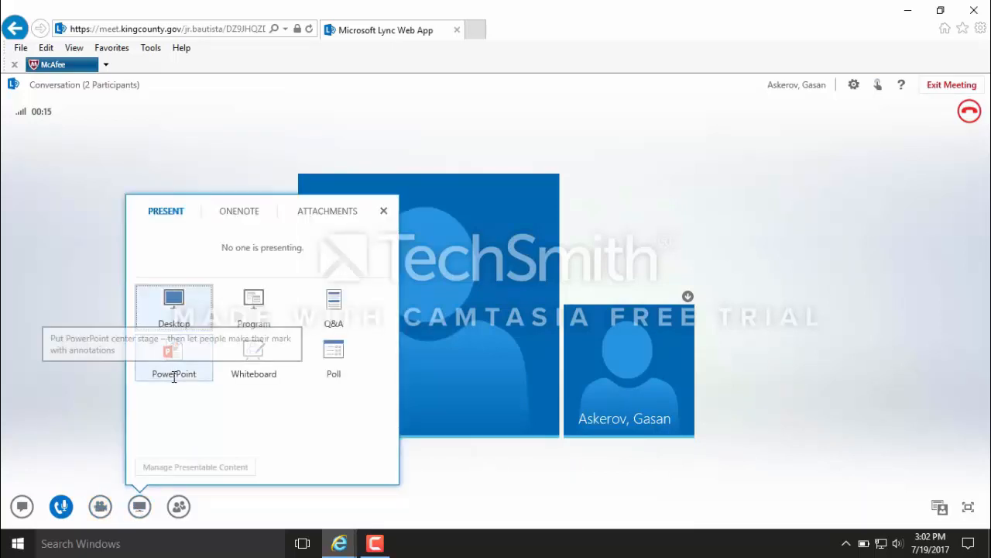
mouse_move(254, 307)
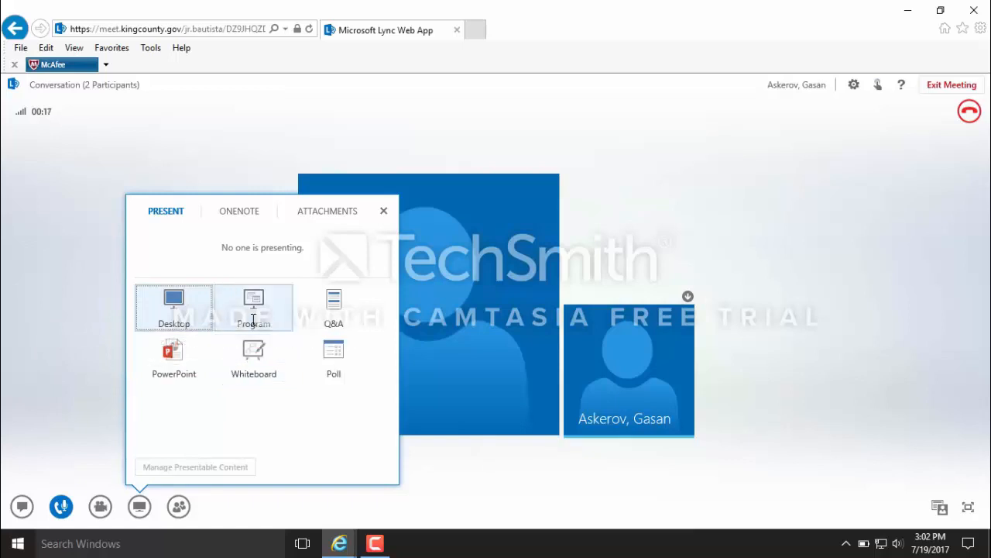
mouse_move(333, 324)
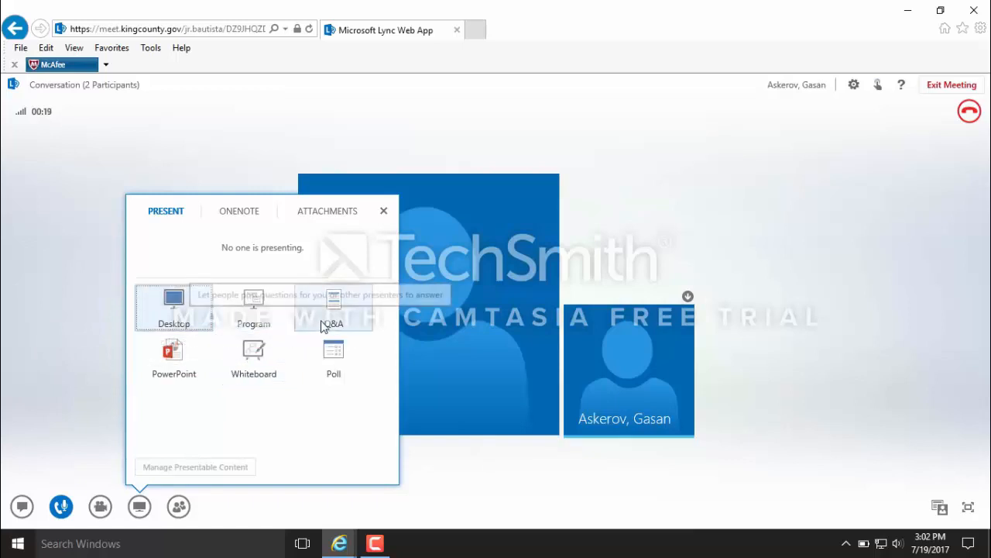
mouse_move(204, 473)
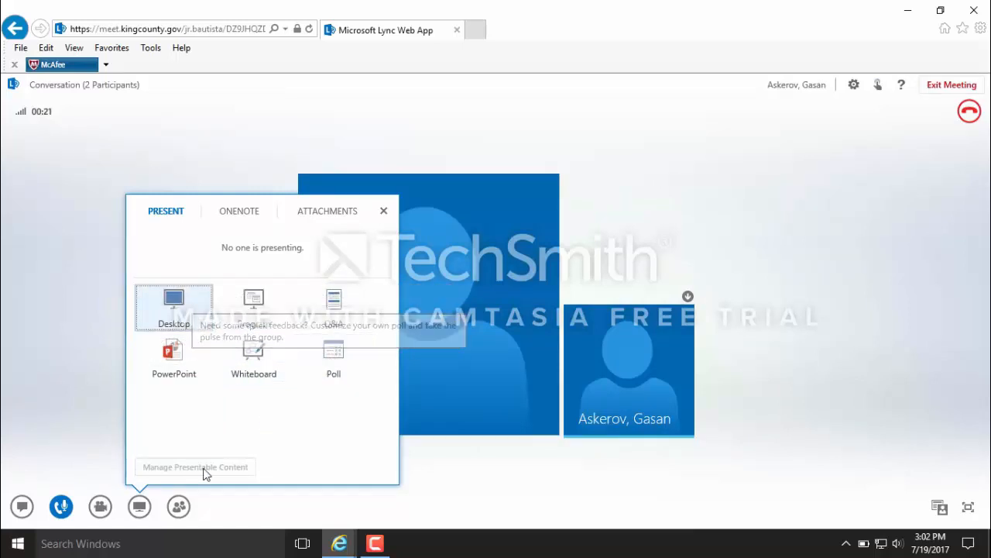
left_click(178, 506)
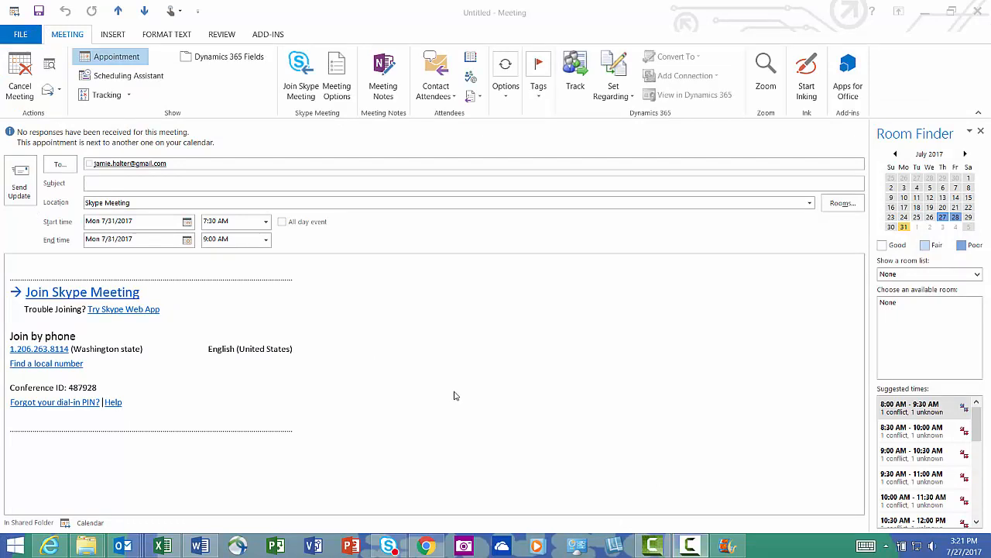
mouse_move(432, 396)
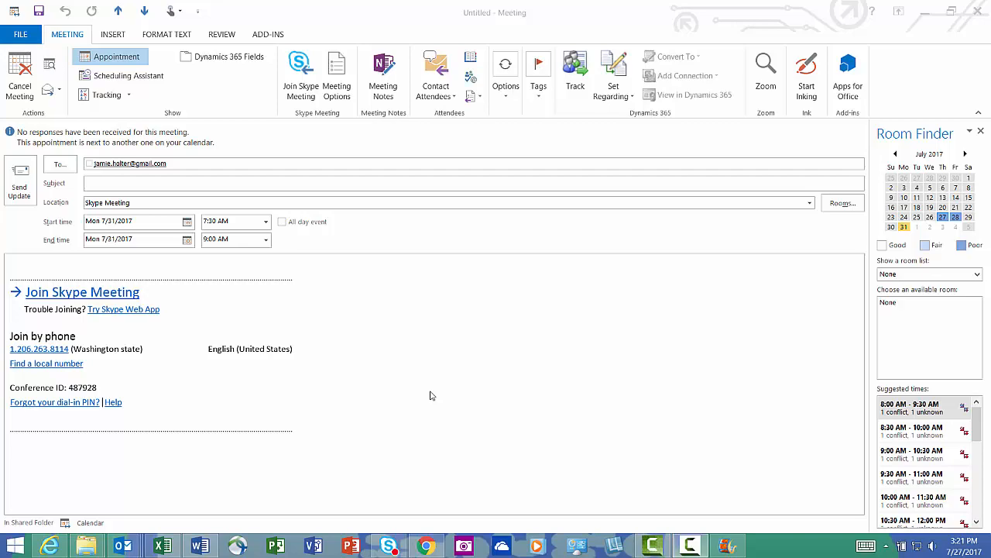